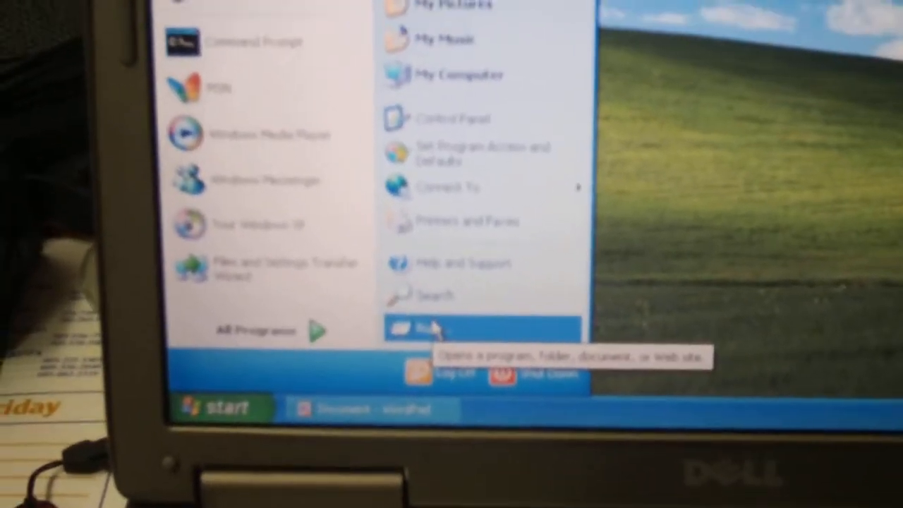
Launch the helpdesk script from the Run dialog to show the tech-support command window.
left_click(423, 328)
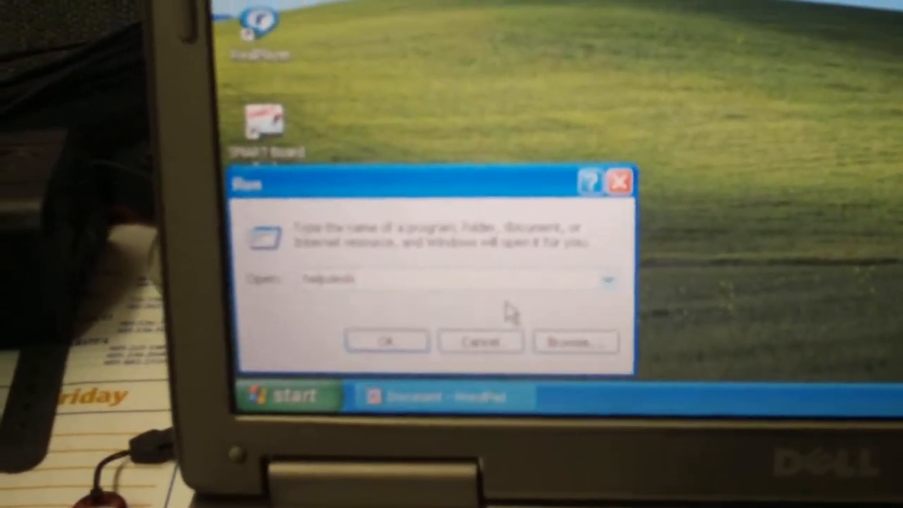
left_click(384, 340)
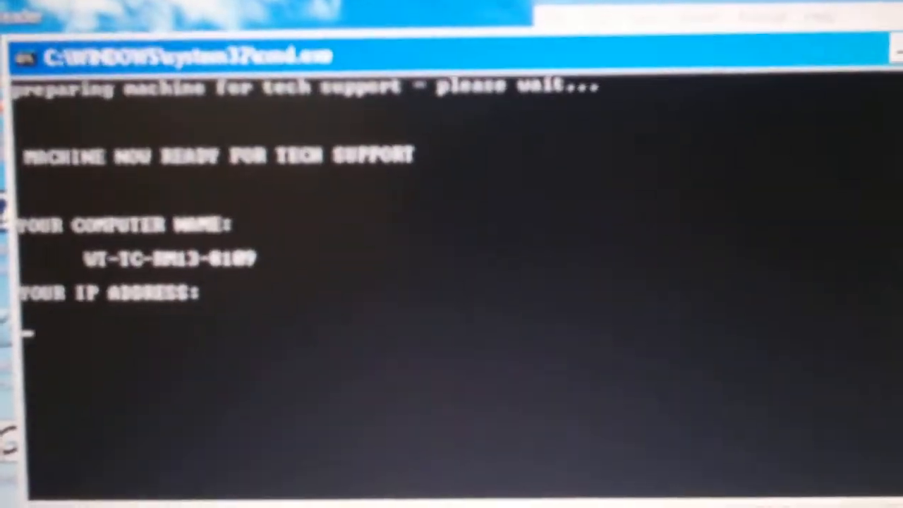